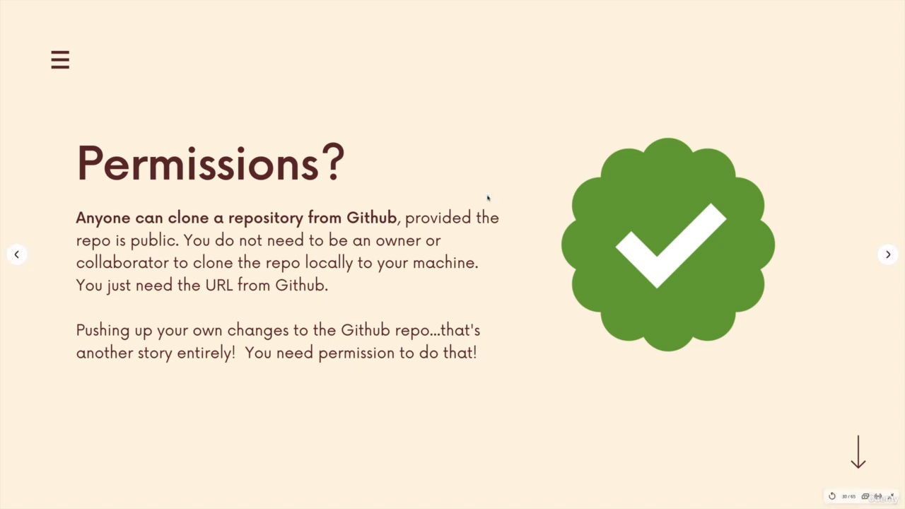
- Return to the Cloning folder above 2048 and hiring-without-whiteboards
click(888, 254)
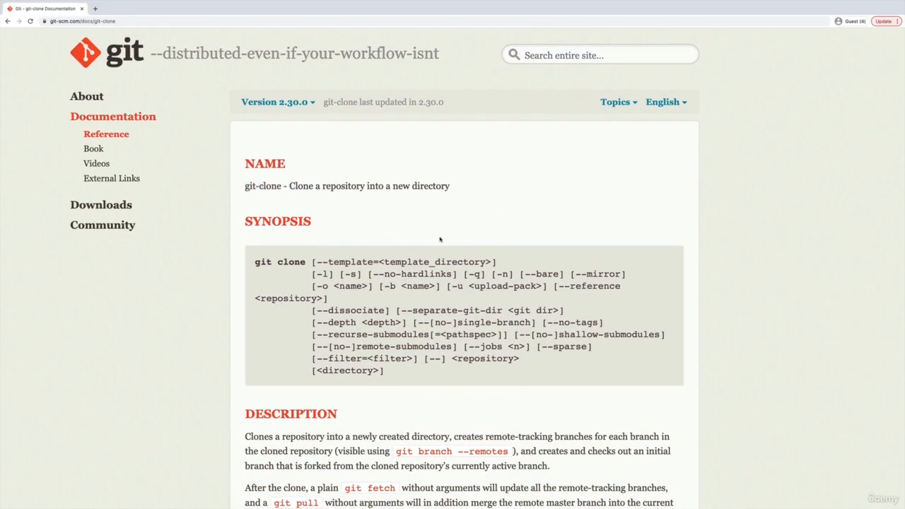
scroll(down, 3)
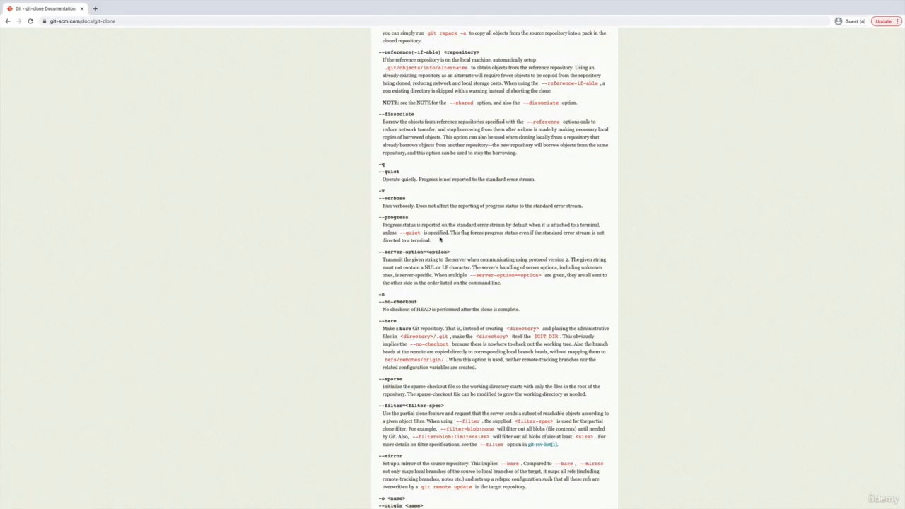
scroll(down, 3)
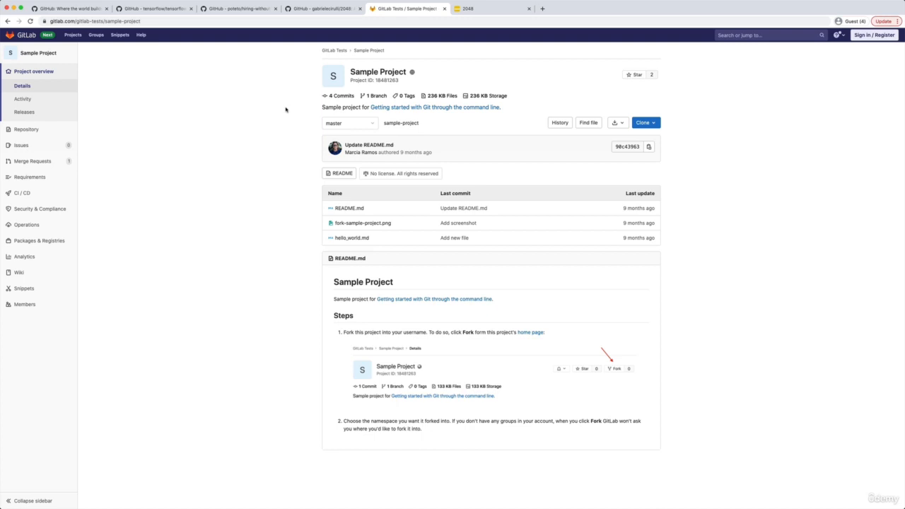
mouse_move(176, 111)
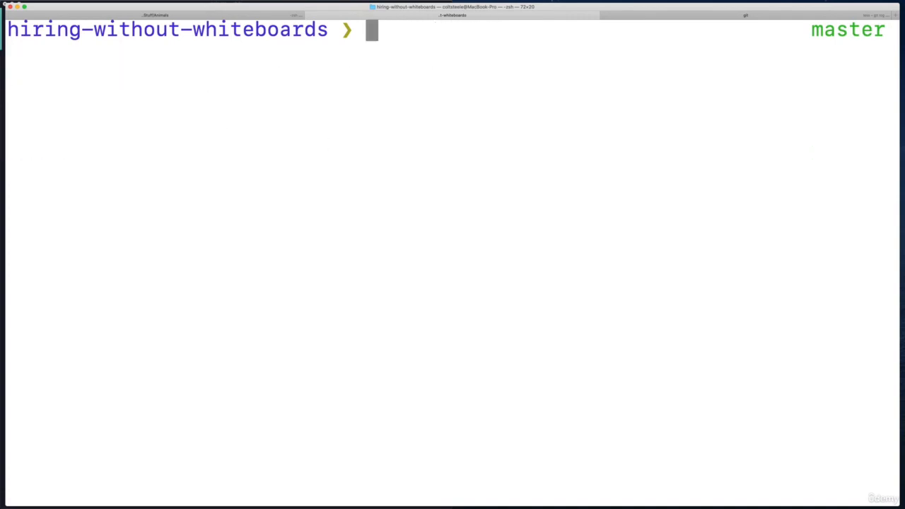
text(cd ..)
text(git)
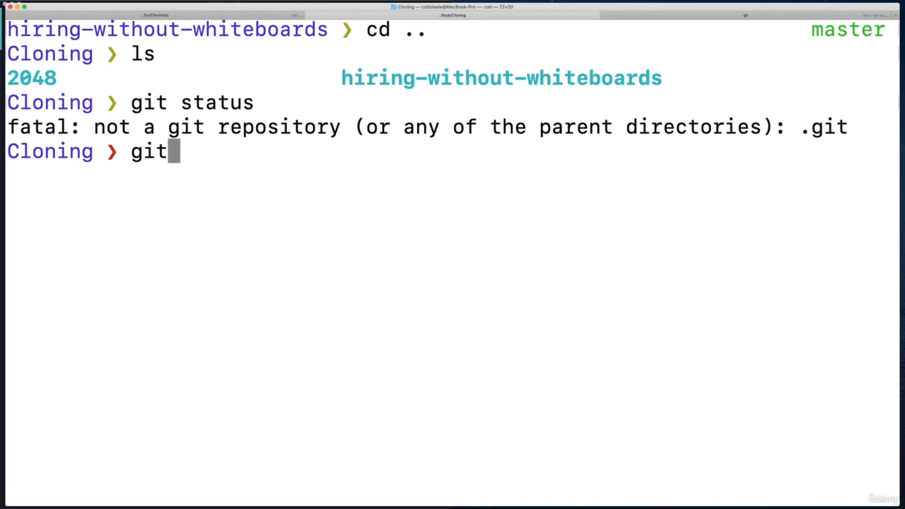
text(clone https://gitlab.com/gitlab-tests/sample-project)
text(v)
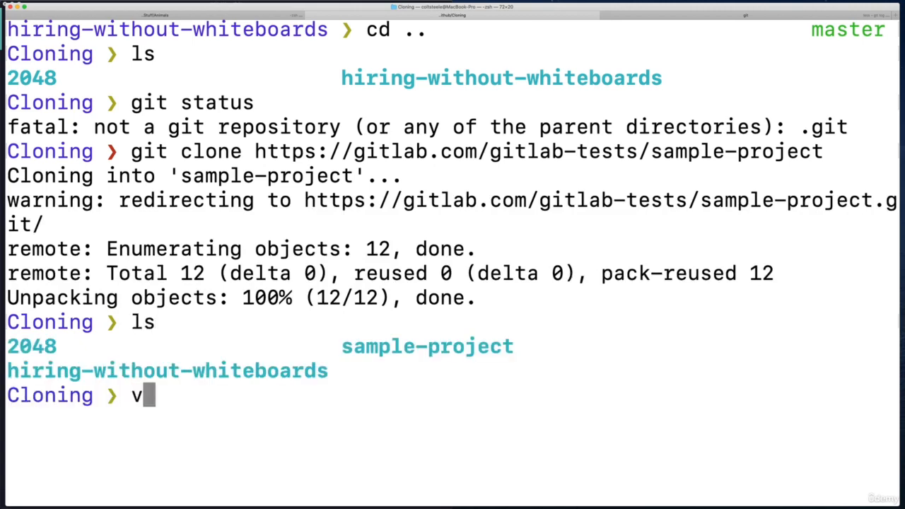
text(cd sample-project)
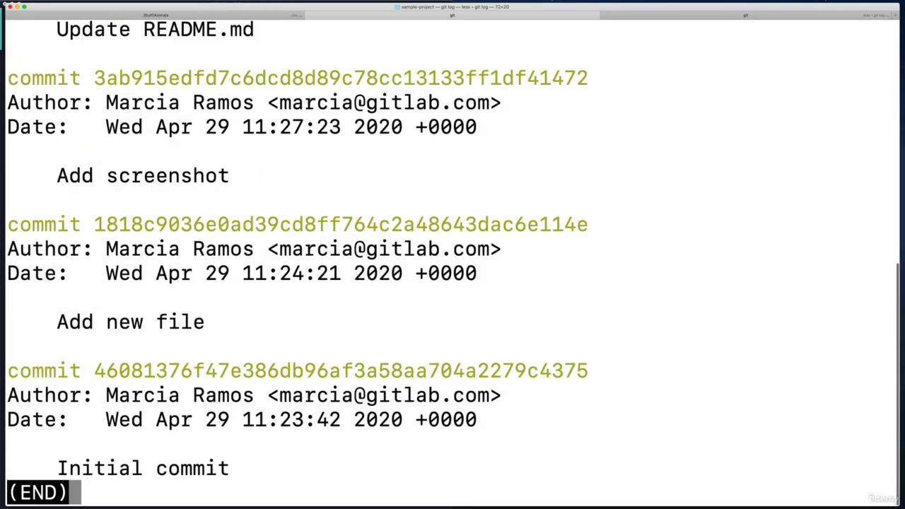
- Review the sample-project commit history in git log and quit the pager with q
key(q)
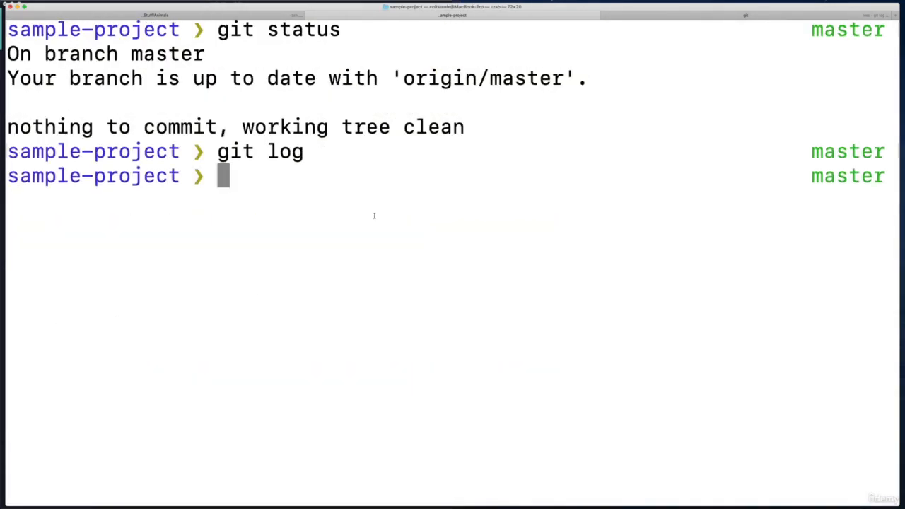